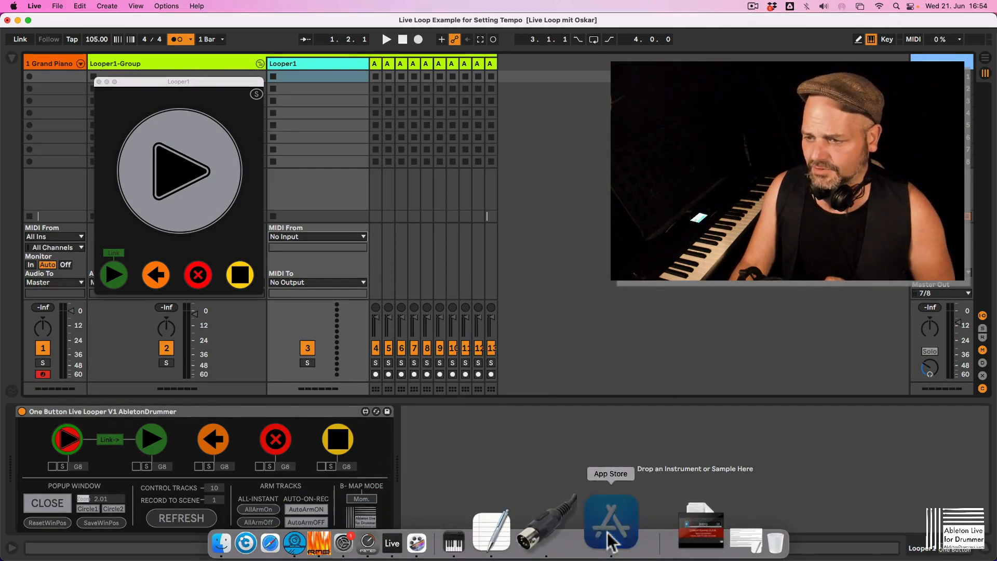
Step: Bring up the App Store on the M2B Connect Bluetooth MIDI app page
{"action": "left_click", "coordinate": [610, 523]}
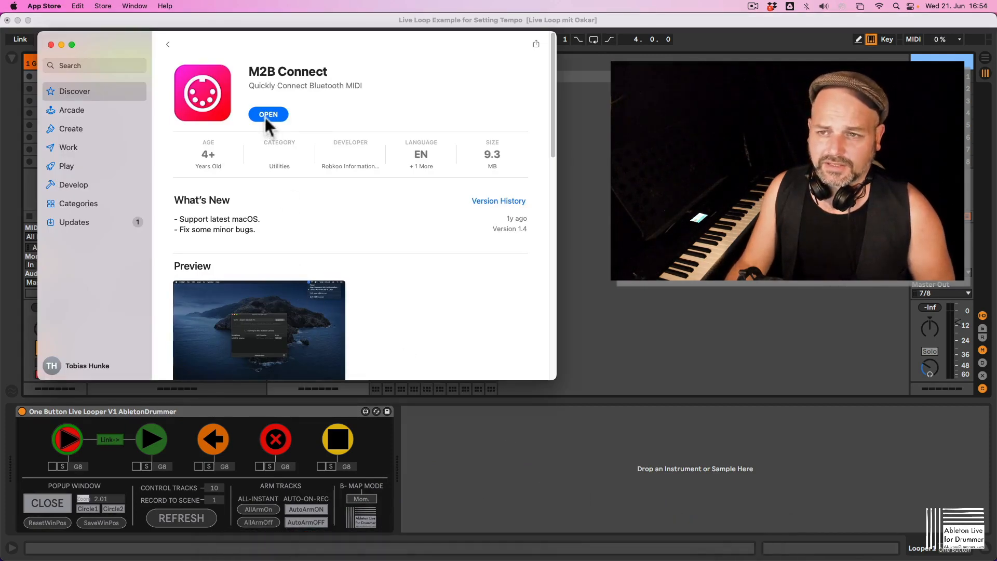
{"action": "mouse_move", "coordinate": [583, 241]}
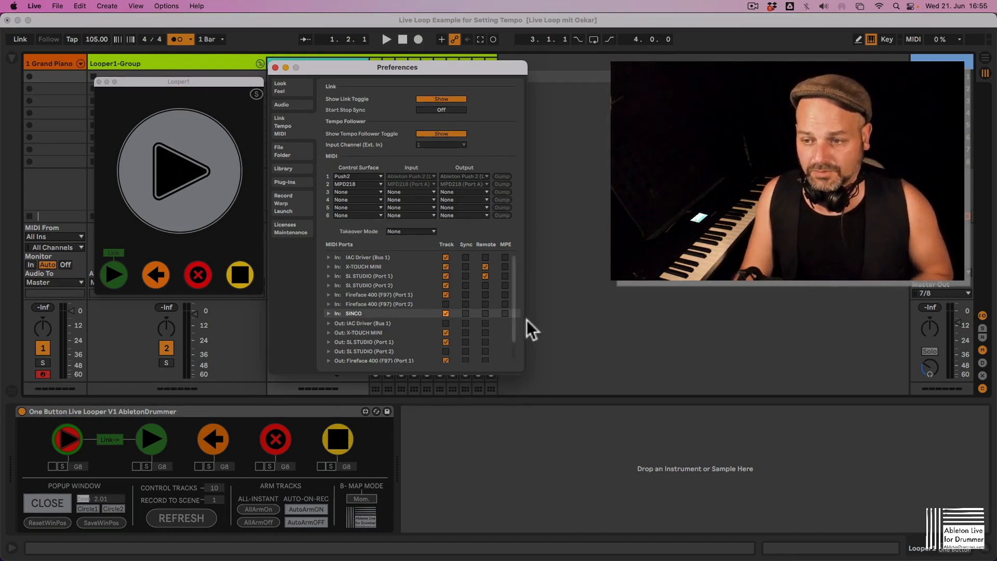
{"action": "mouse_move", "coordinate": [467, 321]}
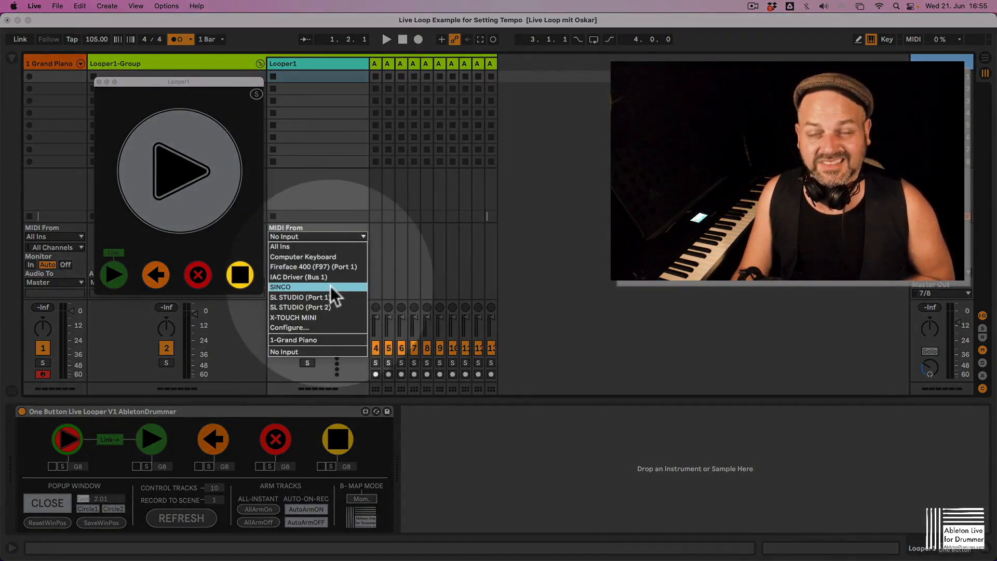
Step: Set Looper1's MIDI From input to the SINCO port
{"action": "left_click", "coordinate": [279, 287]}
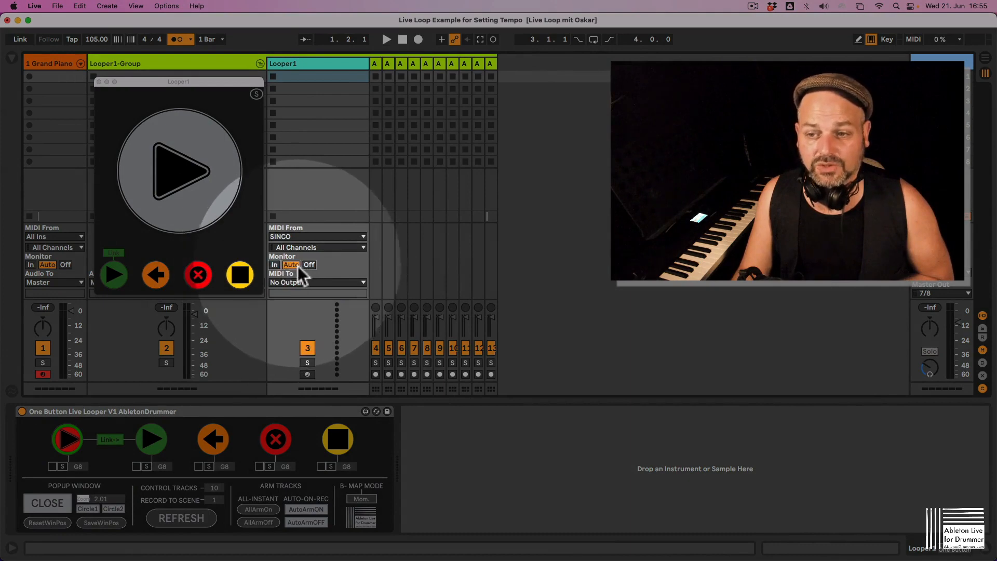